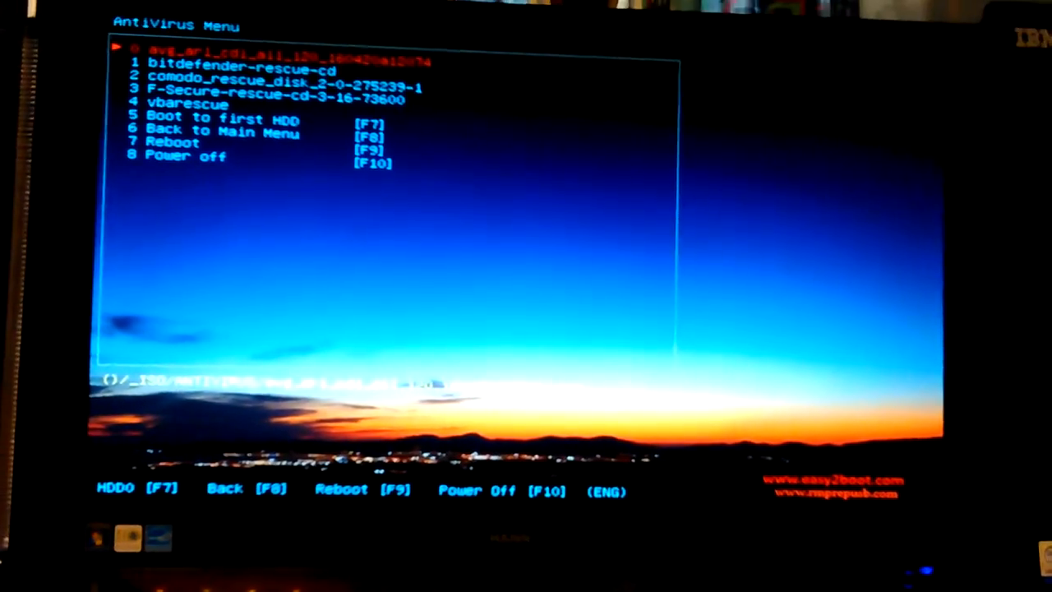
# - Scroll up and down through the antivirus rescue ISO entries in the AntiVirus Menu
pyautogui.press('Down')
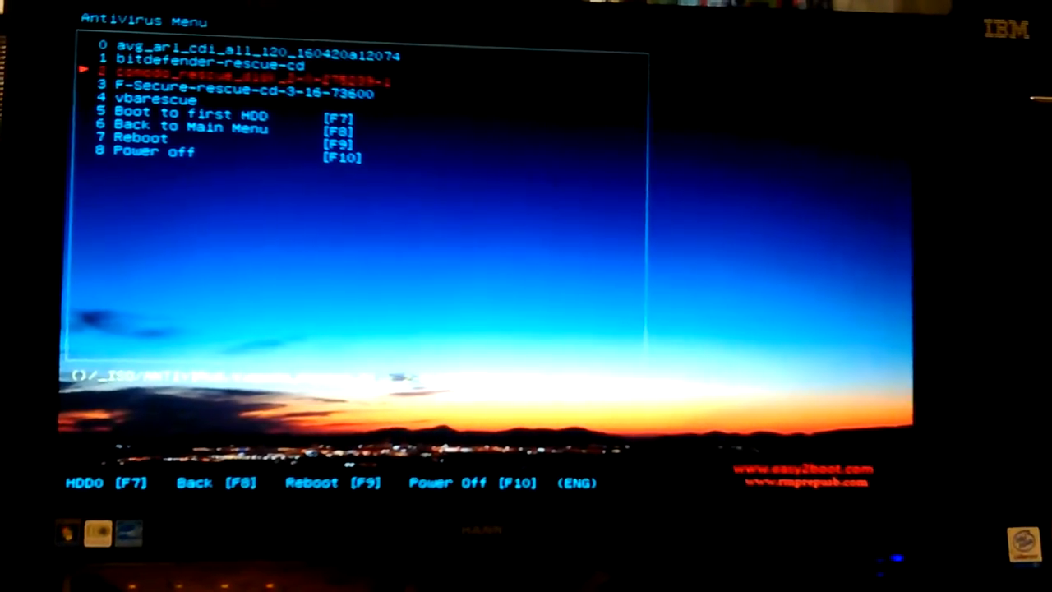
pyautogui.press('Down')
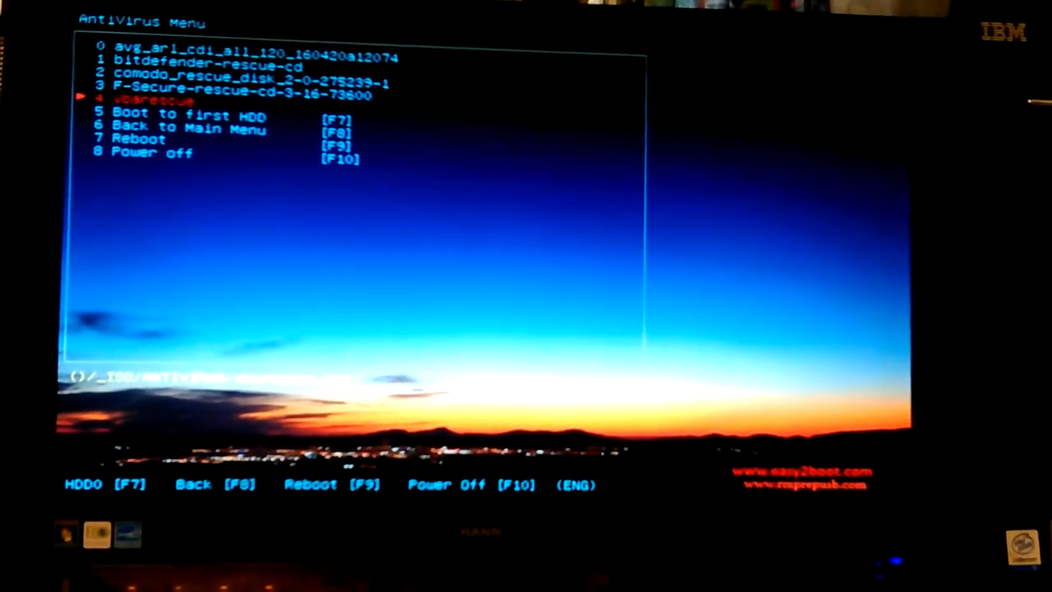
pyautogui.press('up')
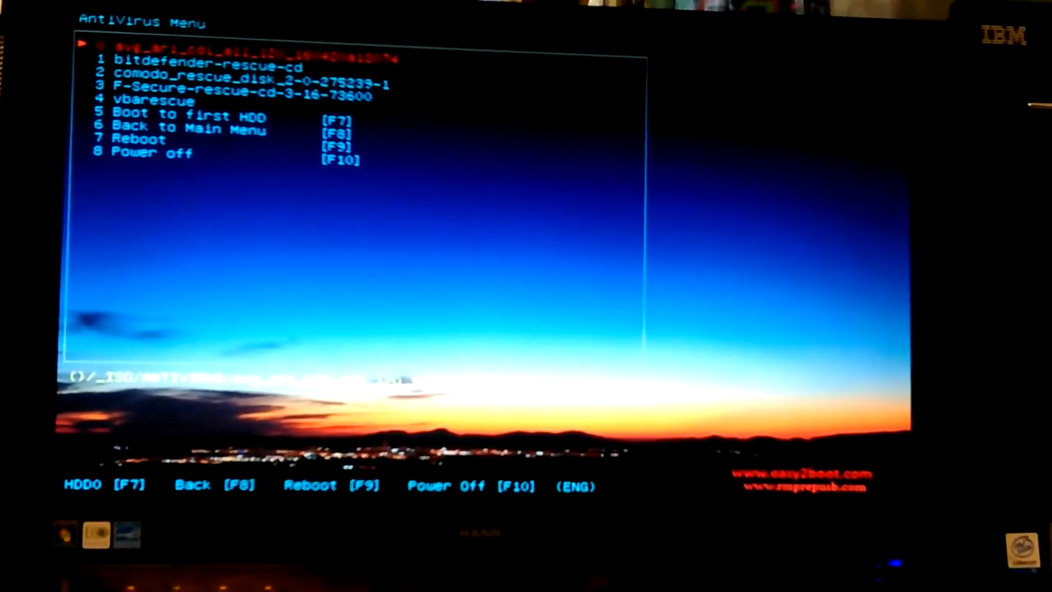
pyautogui.press('down')
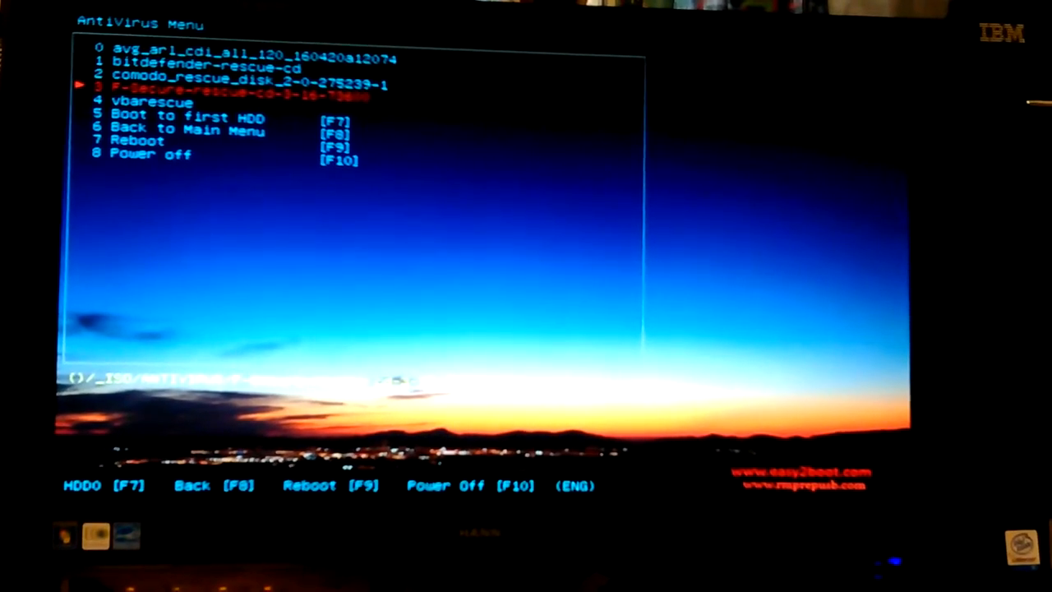
pyautogui.press('up')
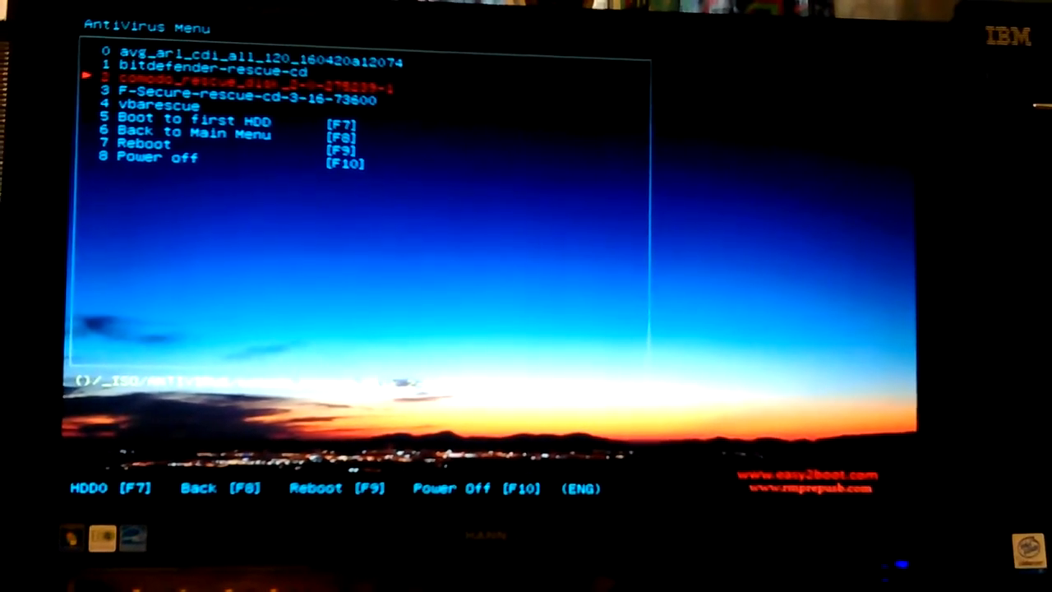
pyautogui.press('Down')
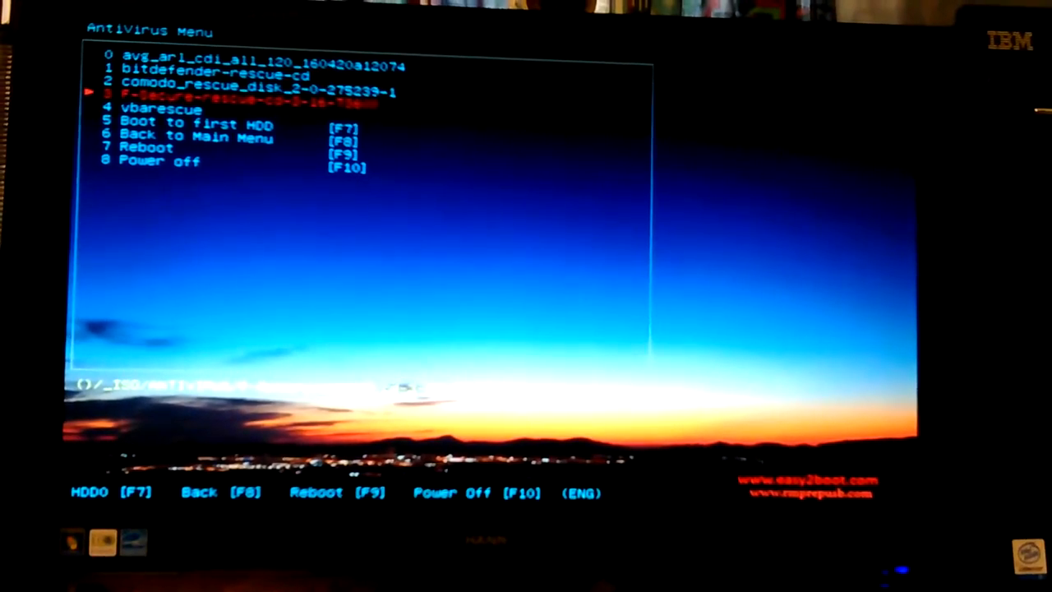
pyautogui.press('Down')
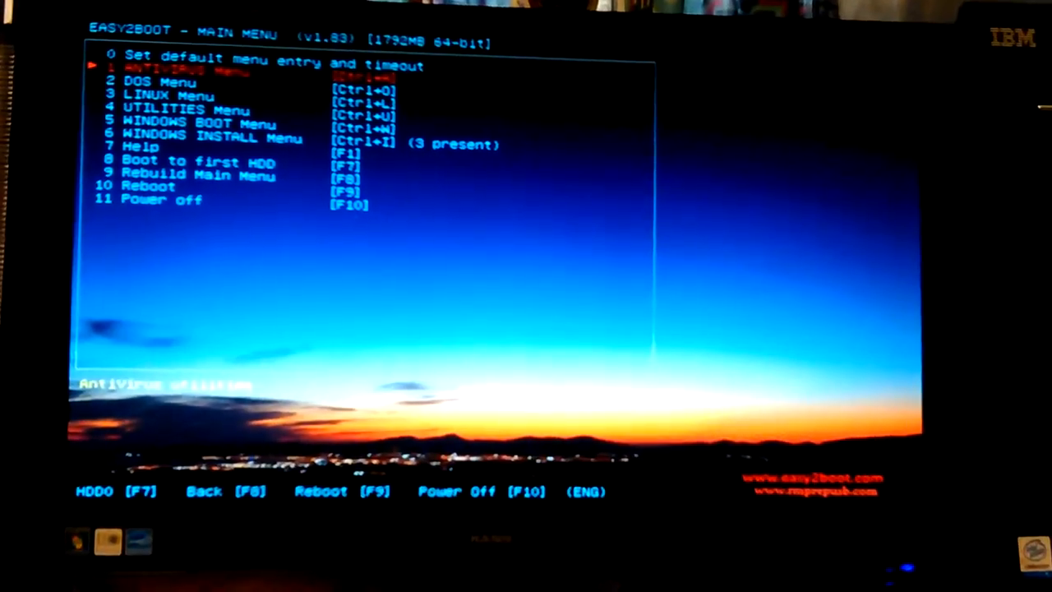
# - Select 'LINUX Menu' from the Easy2Boot main menu to list the Linux live ISOs
pyautogui.press('down')
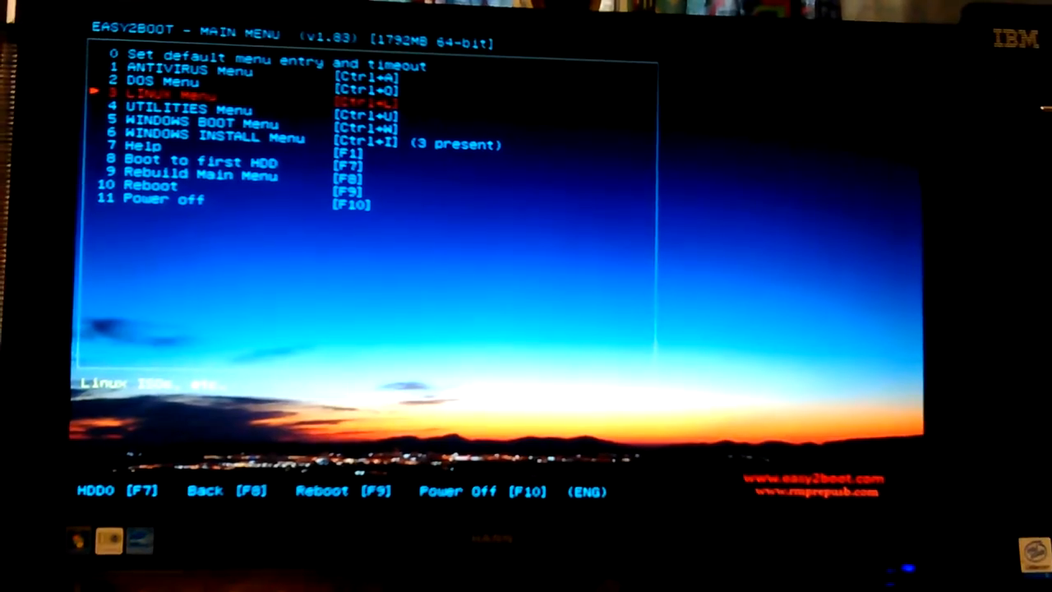
pyautogui.press('Return')
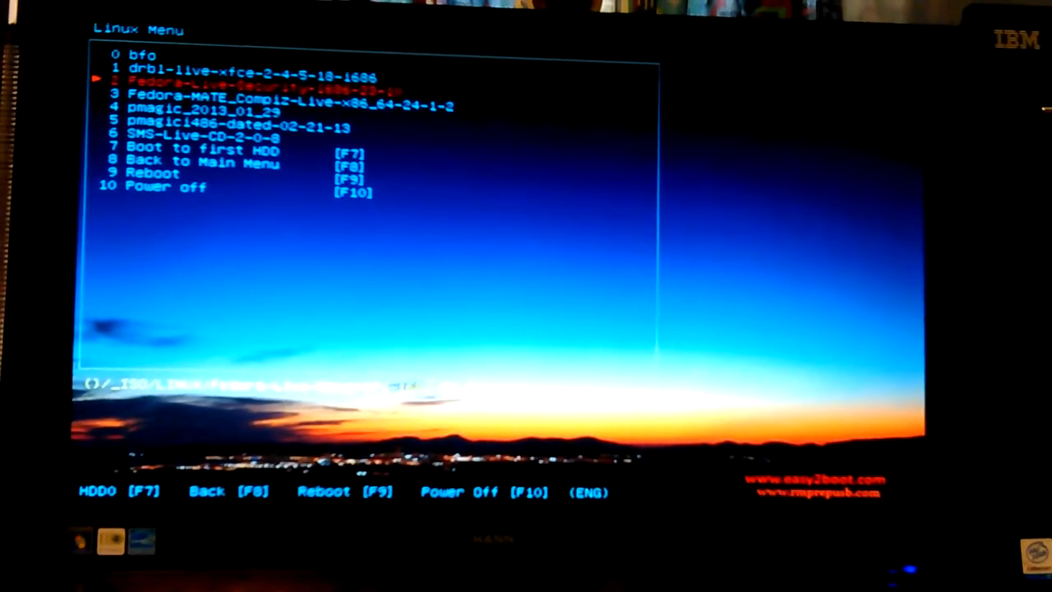
# - Move down to entry 3, 'Fedora-MATE_Compiz-Live-x86_64-24-1-2', and boot it
pyautogui.press('Down')
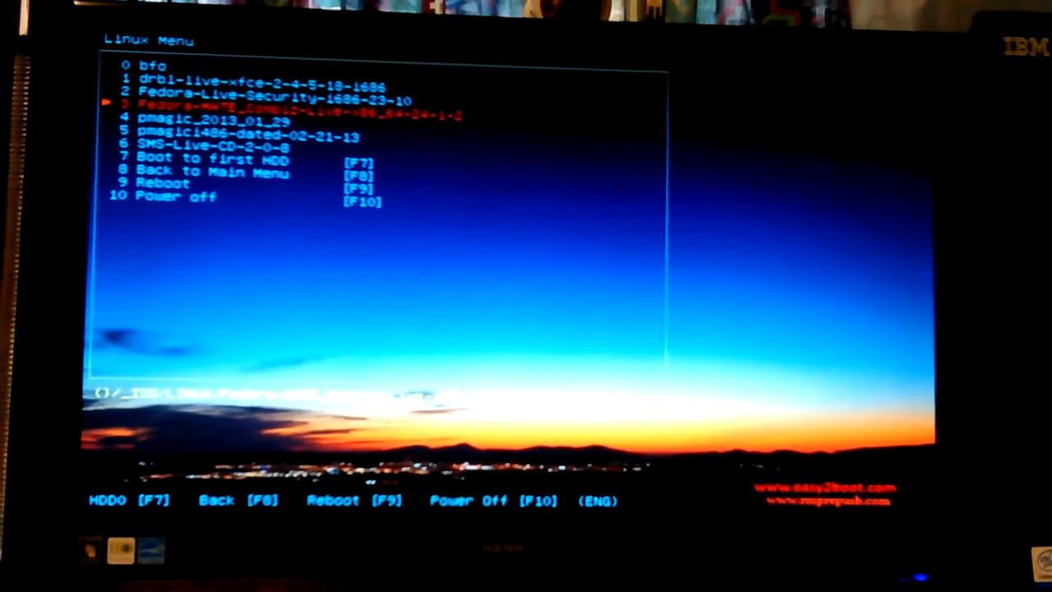
pyautogui.press('Down')
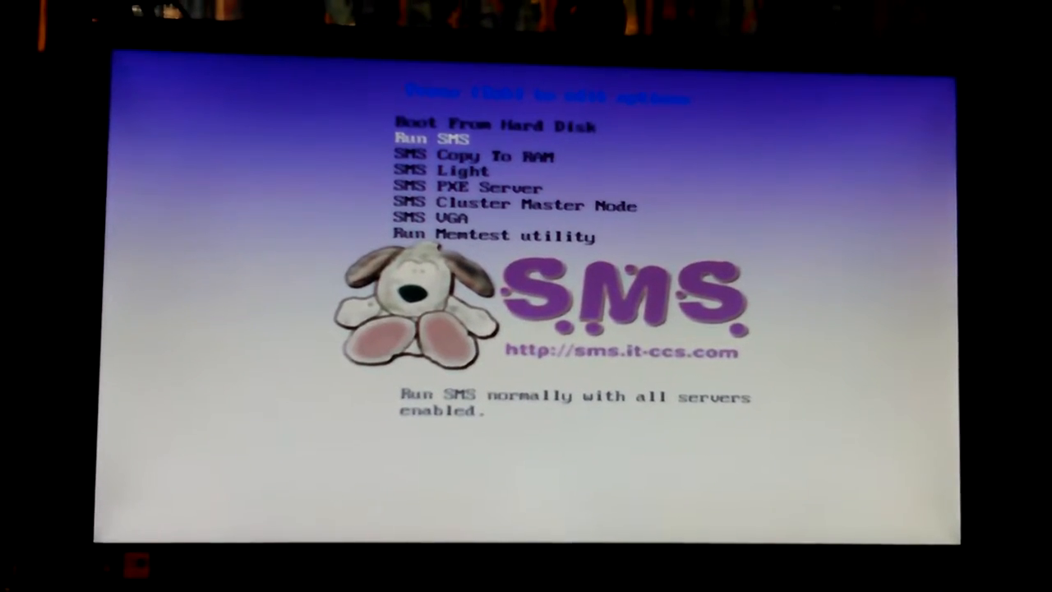
# - Highlight the 'SMS VGA' option in the SMS Live CD boot menu
pyautogui.press('Down')
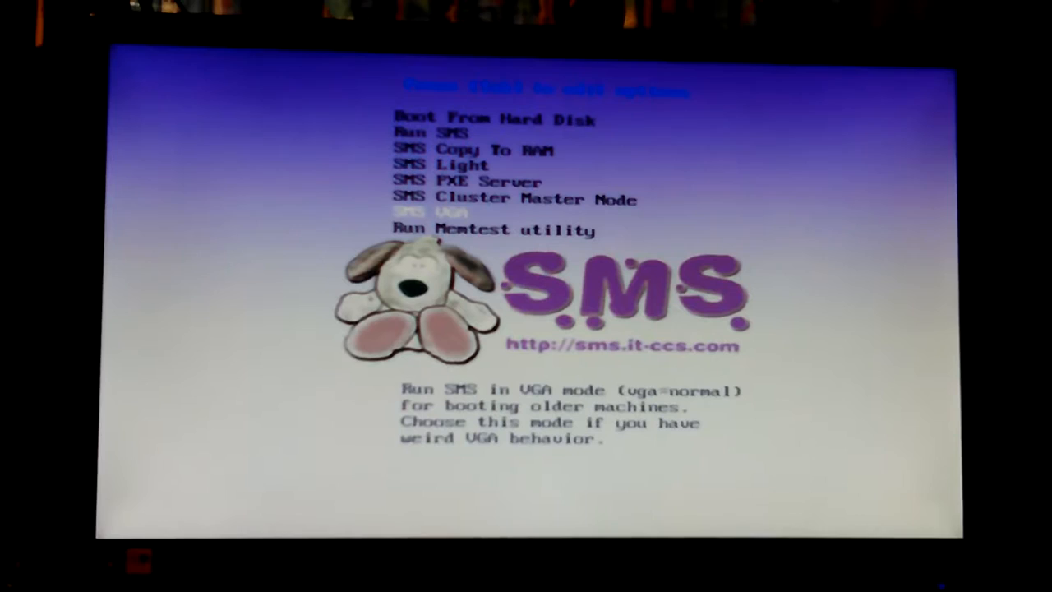